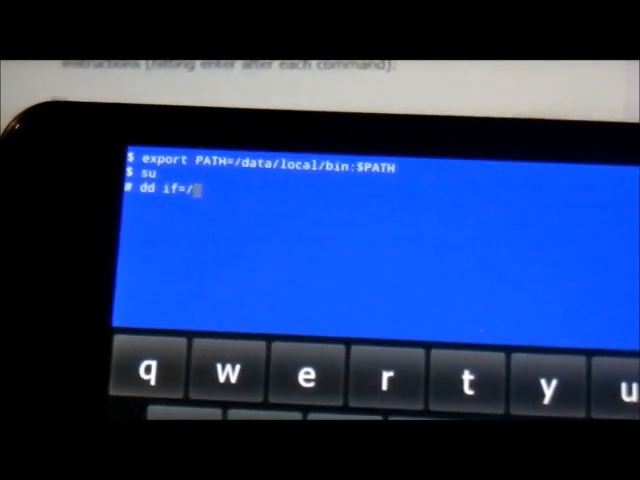
{"action": "type", "text": "dev/block"}
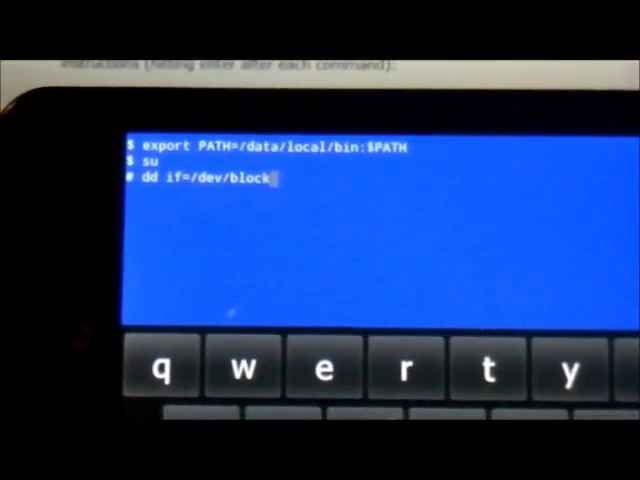
{"action": "type", "text": "/"}
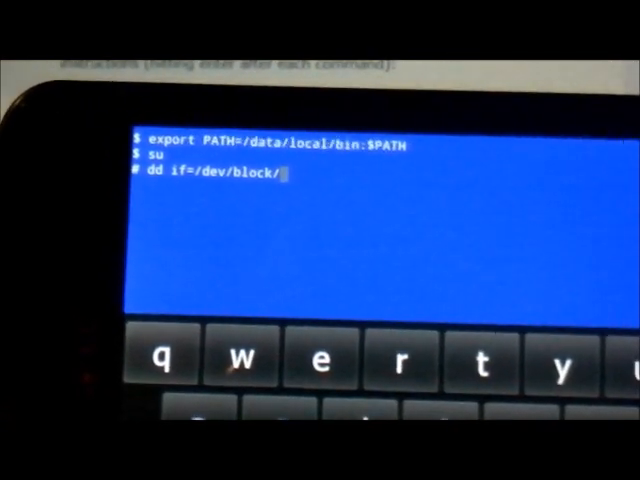
{"action": "type", "text": "mmcblk0"}
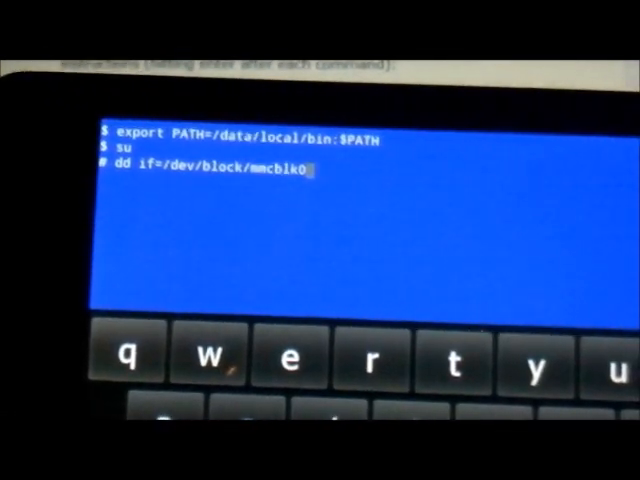
{"action": "type", "text": "p"}
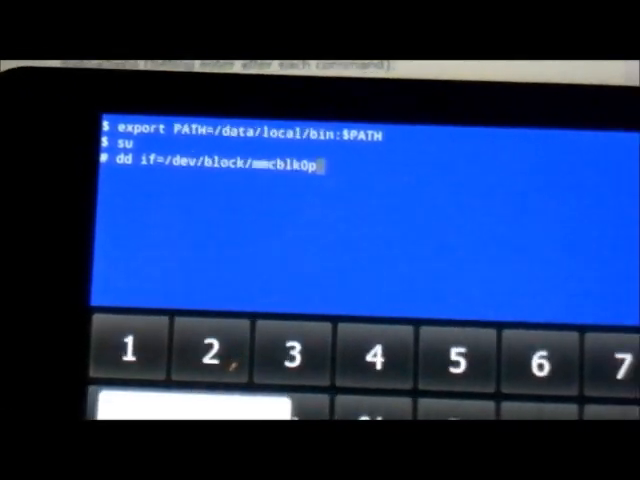
{"action": "type", "text": "6 of="}
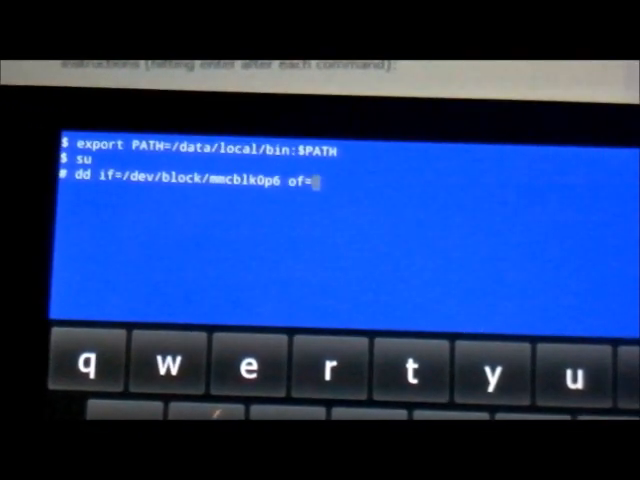
{"action": "type", "text": "/sdcard/mmcblk0p6.ba"}
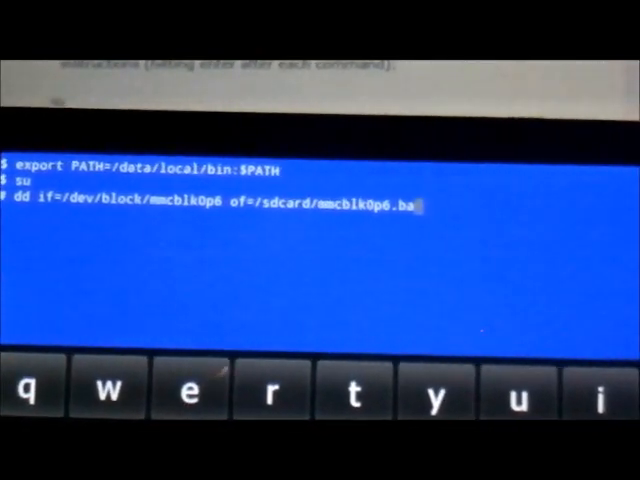
{"action": "type", "text": "ckup bs=4096"}
{"action": "type", "text": "dd"}
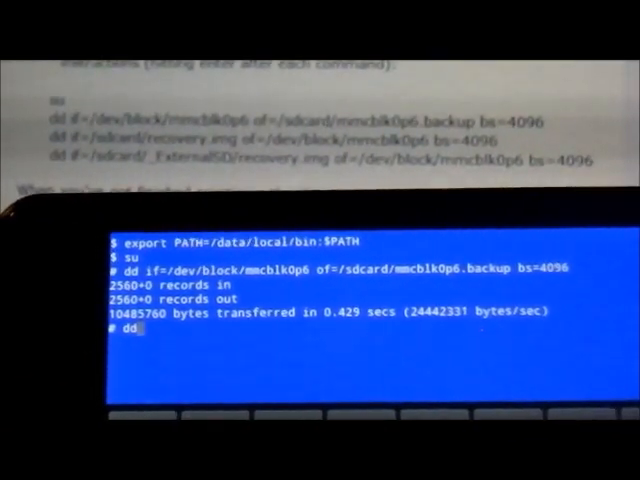
{"action": "type", "text": "if="}
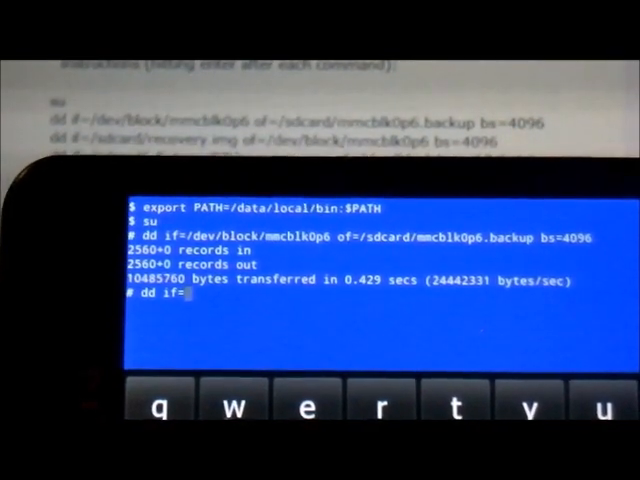
{"action": "type", "text": "/sdcard/"}
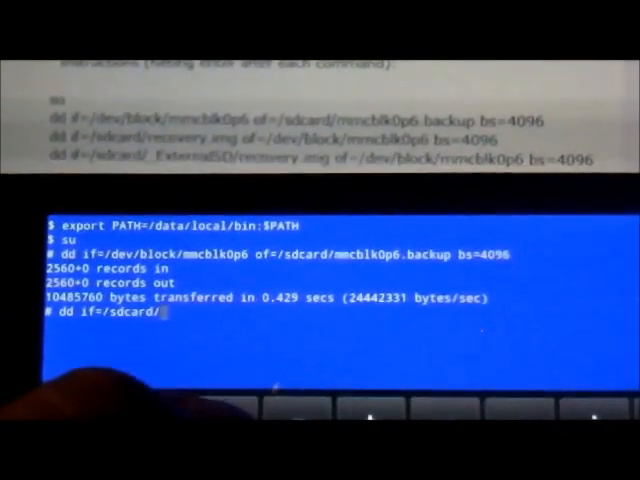
{"action": "type", "text": "recovery.img"}
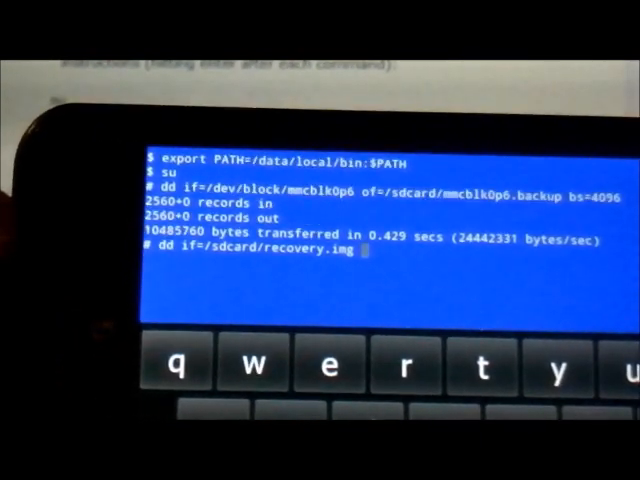
{"action": "type", "text": "of=/"}
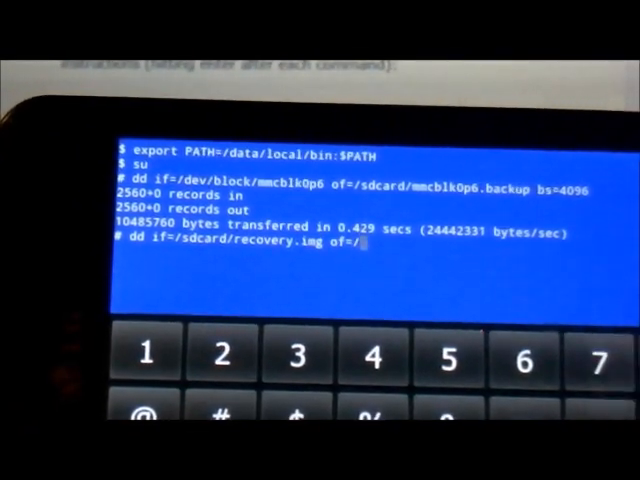
{"action": "type", "text": "dev/block/"}
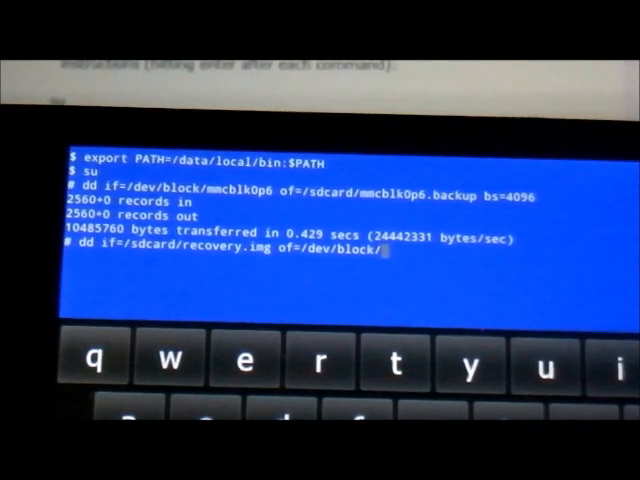
{"action": "type", "text": "mmcblk0p6"}
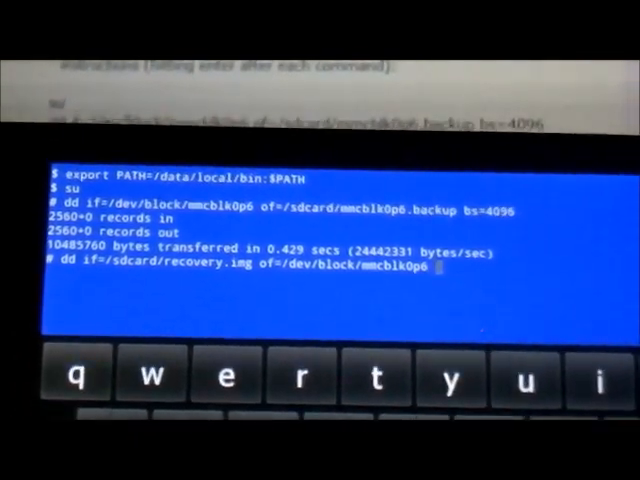
{"action": "type", "text": "bs=4096"}
{"action": "type", "text": "dd"}
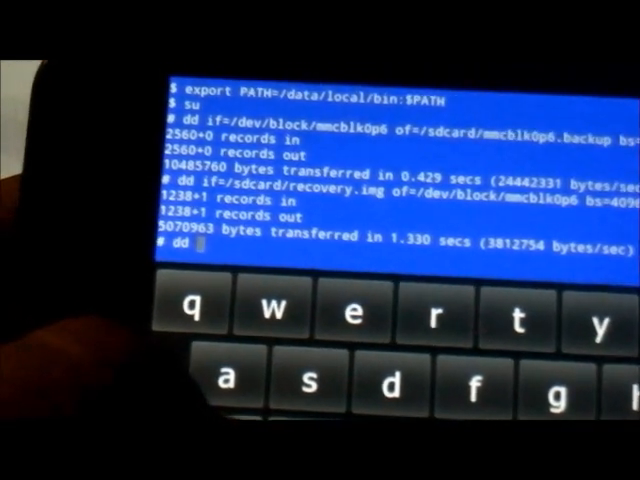
{"action": "type", "text": "if"}
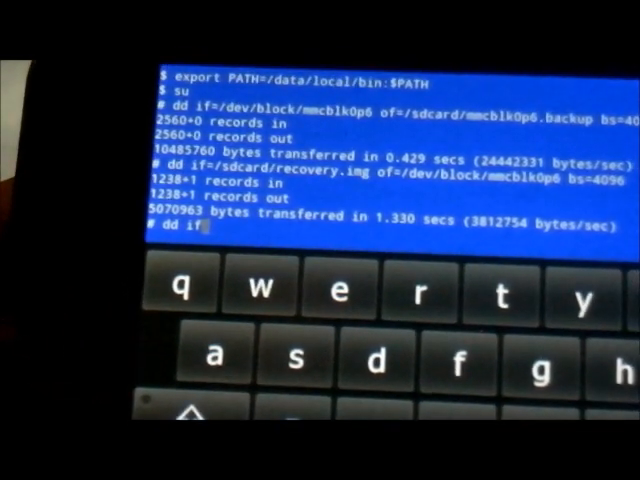